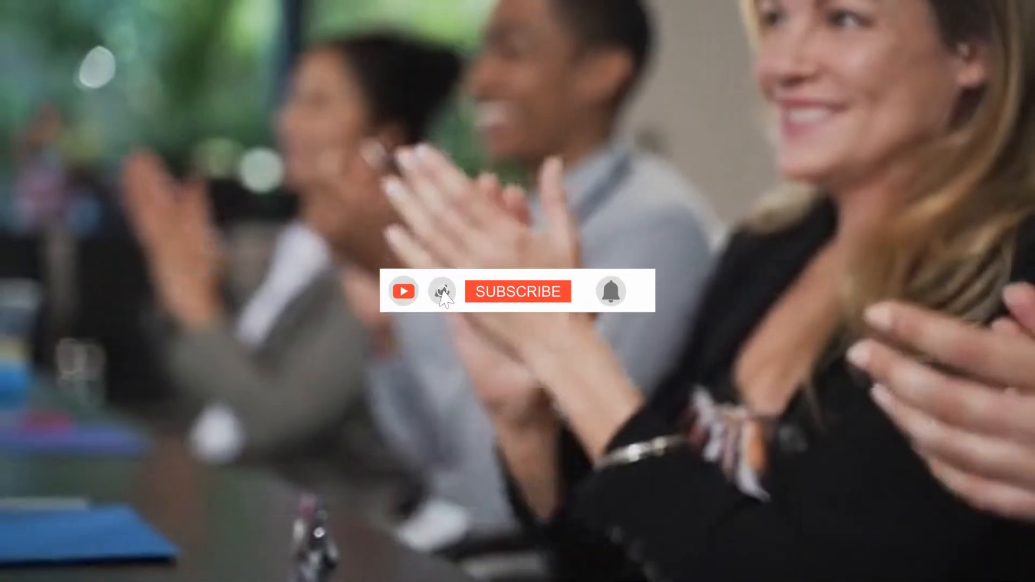
# Let the clapping footage play until the overlay switches from SUBSCRIBE to SUBSCRIBED with the bell icon.
pyautogui.click(518, 291)
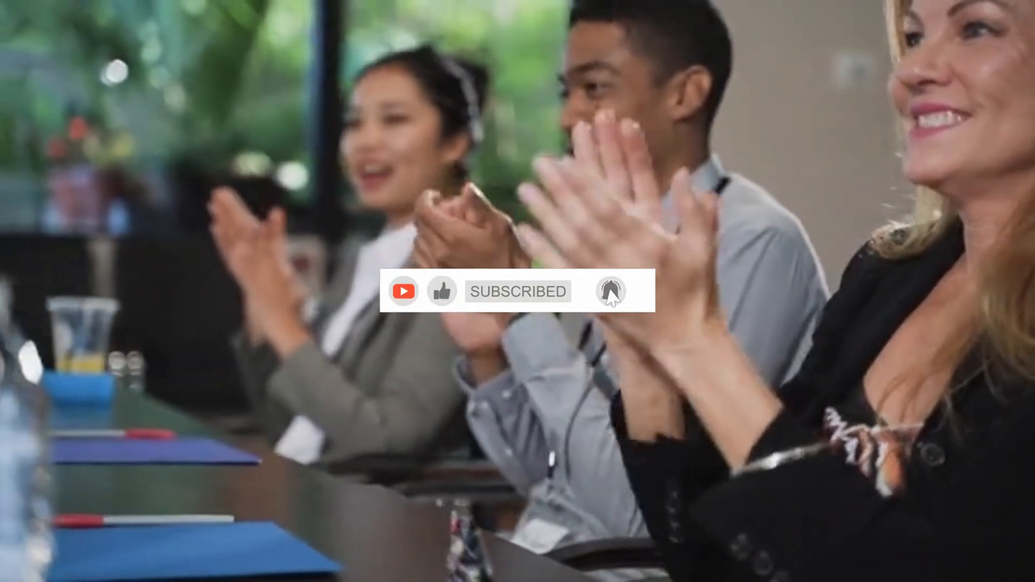